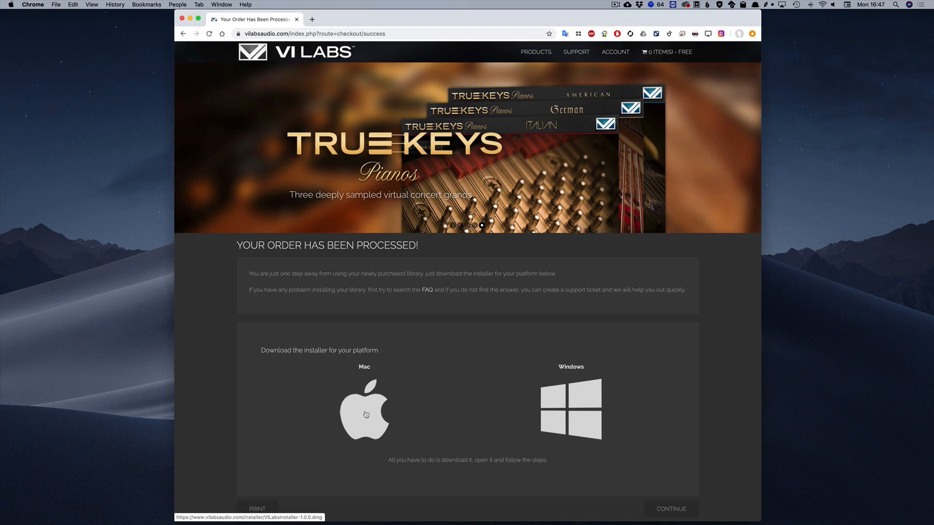
# Download the Mac VI Labs installer from the order-confirmation page.
pyautogui.click(365, 411)
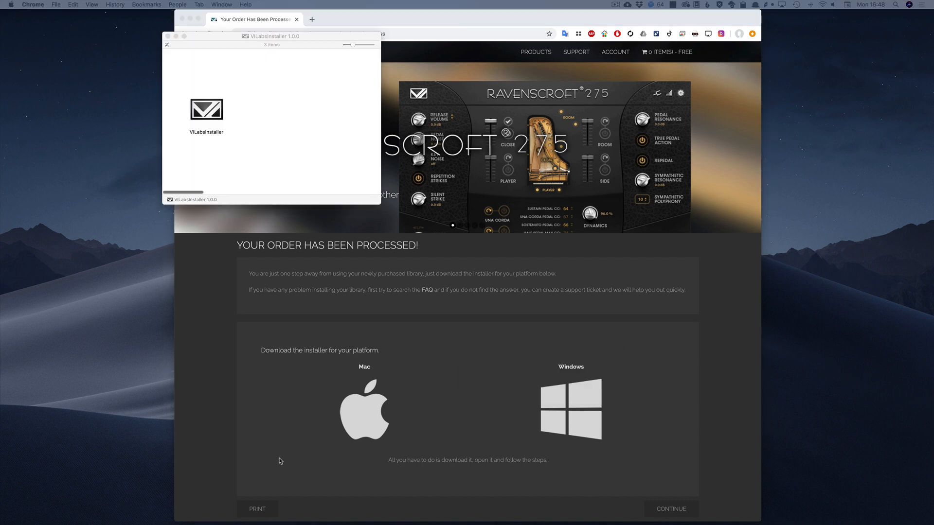
# Launch VILabsInstaller from the disk image and approve the internet-download security prompt.
pyautogui.click(206, 110)
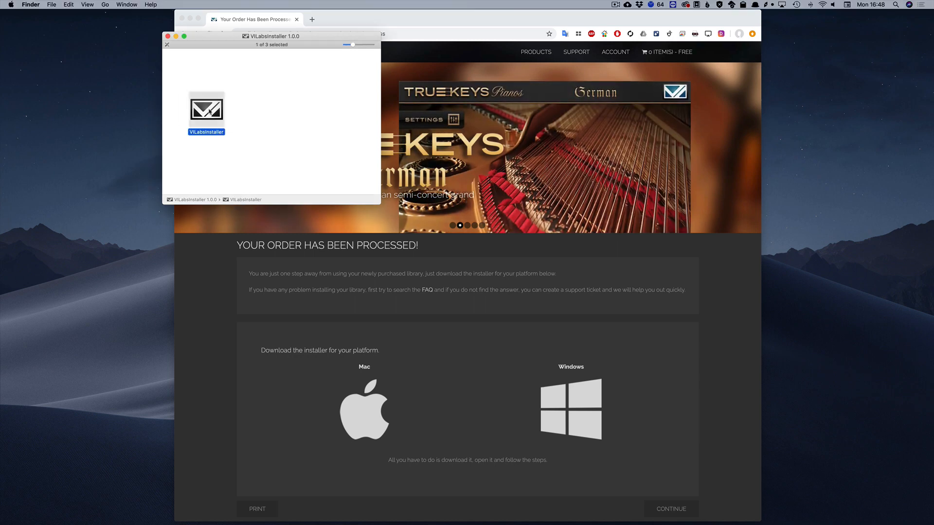
pyautogui.doubleClick(207, 109)
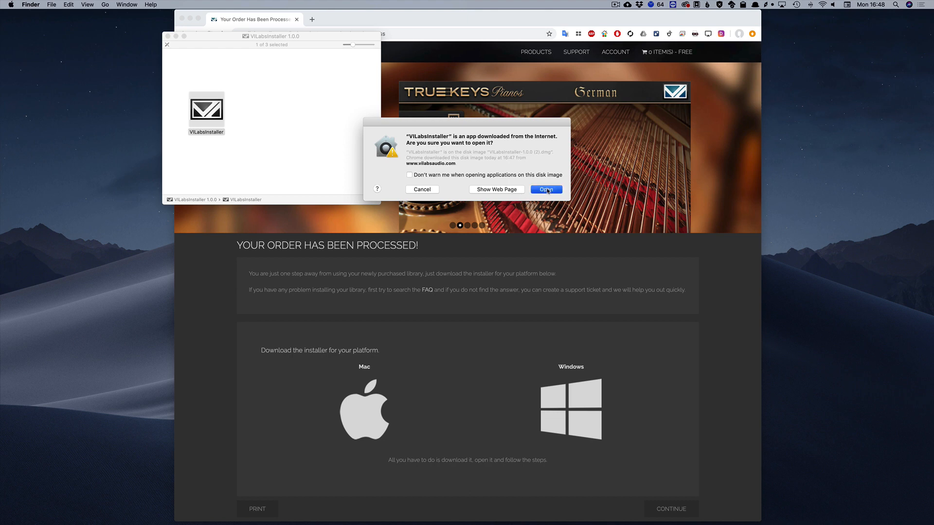
pyautogui.click(545, 189)
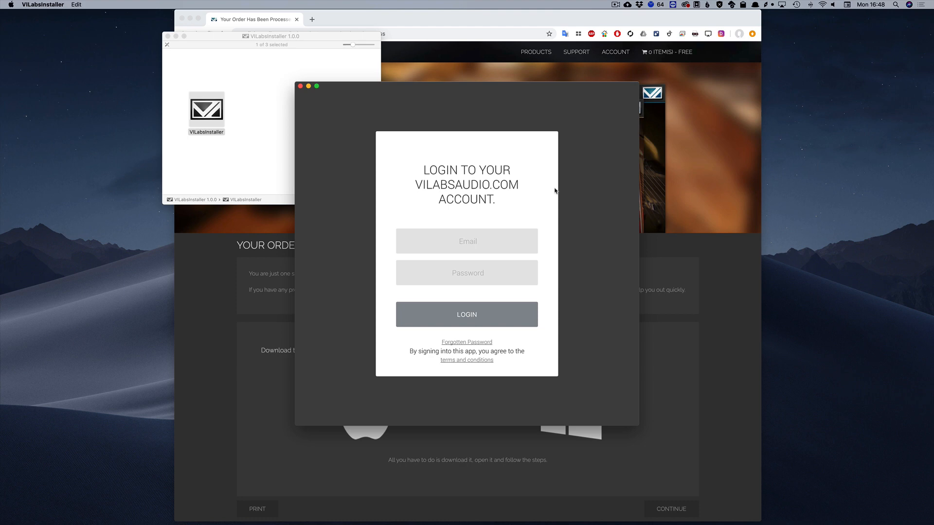
# Log in to VILabsInstaller with the vilabsaudio.com account email and password.
pyautogui.click(466, 240)
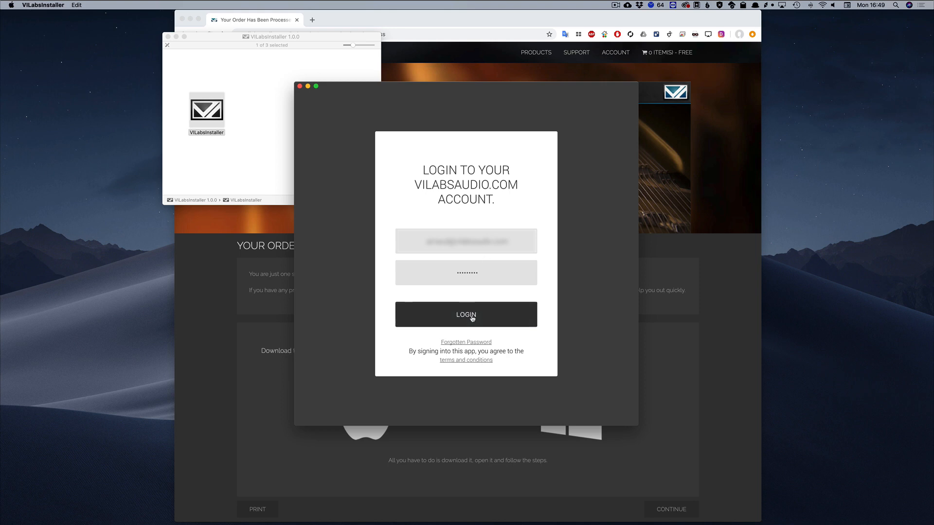
pyautogui.click(466, 315)
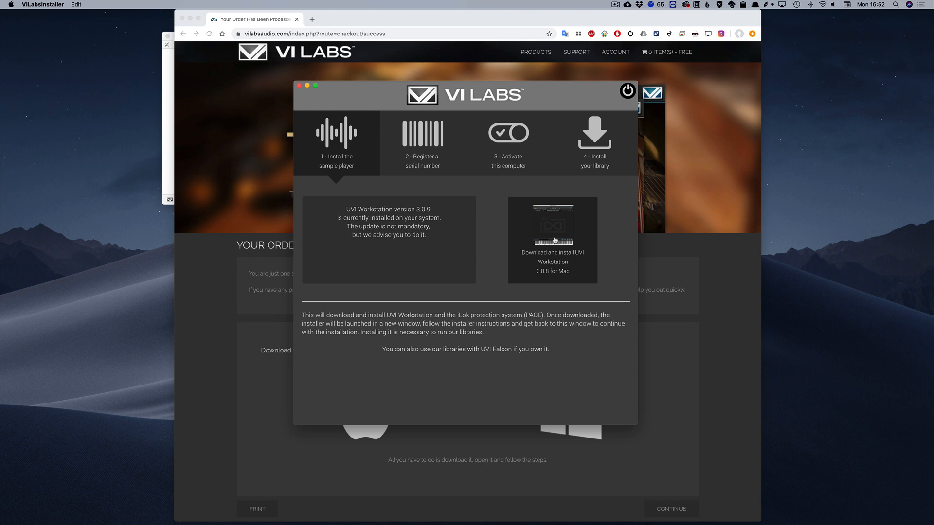
# Download UVI Workstation 3.0.8 for Mac so its installer opens.
pyautogui.click(552, 240)
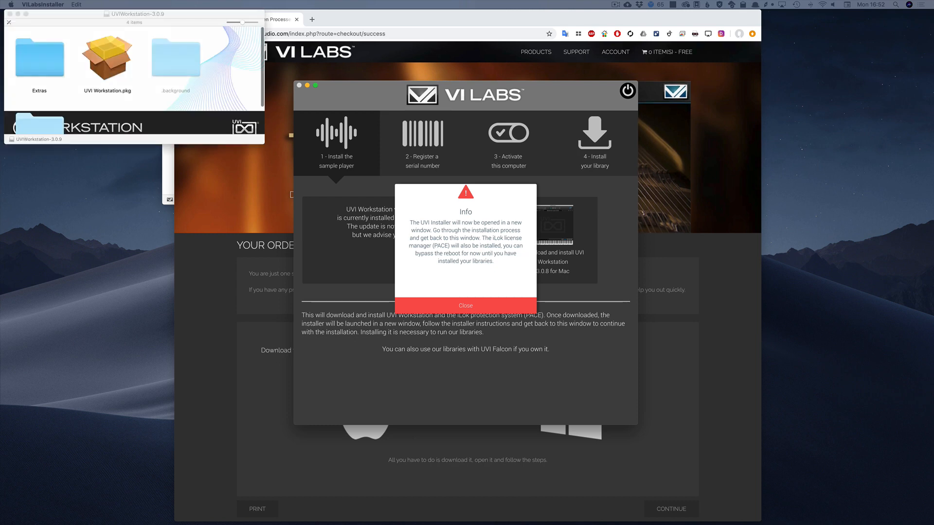
pyautogui.click(464, 305)
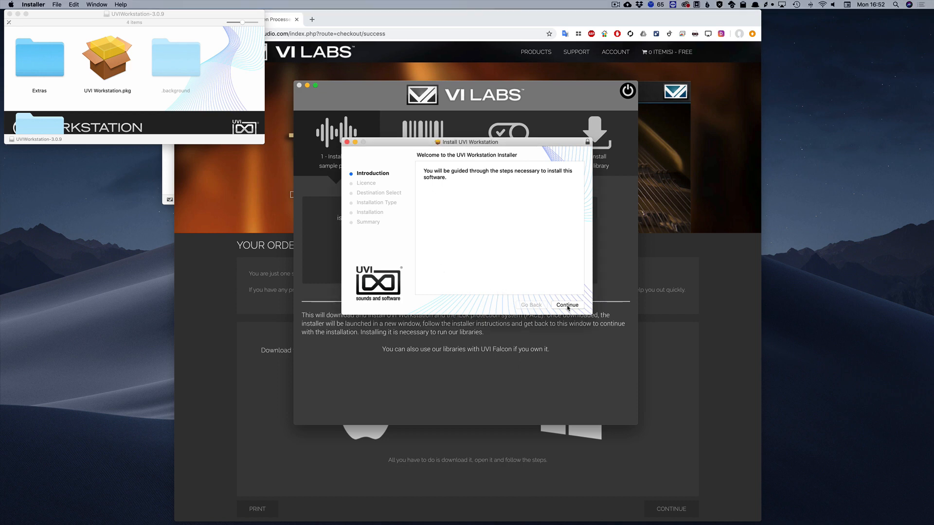
# Accept the UVI Workstation licence and start installing all components.
pyautogui.click(568, 305)
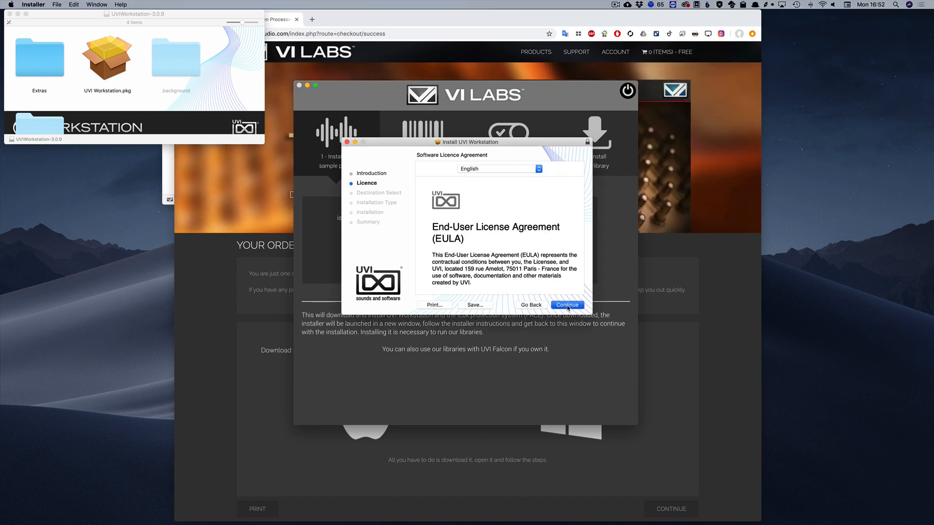
pyautogui.click(566, 304)
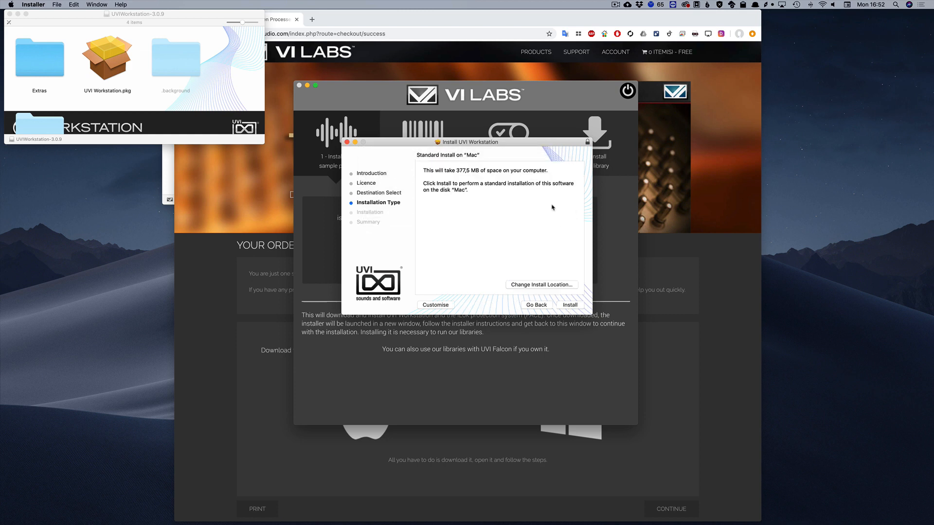
pyautogui.moveTo(449, 308)
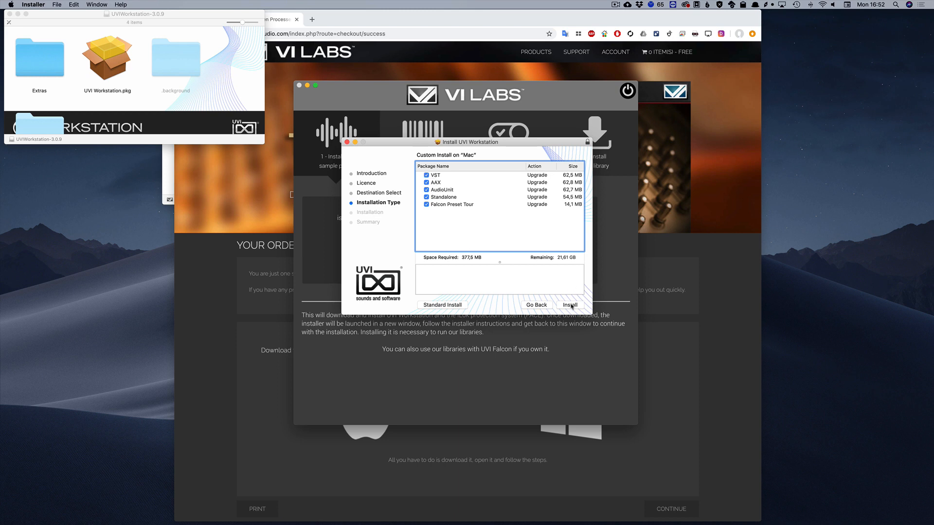
pyautogui.click(569, 305)
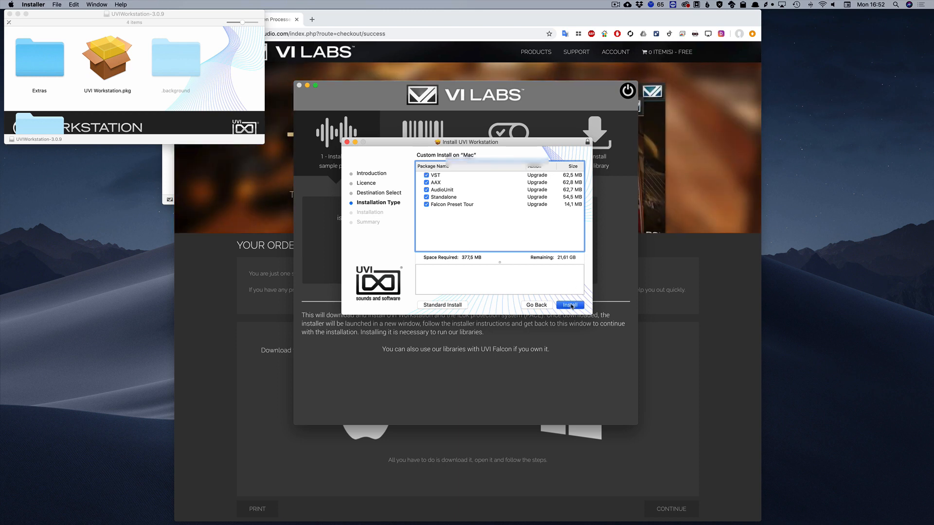
# Authorise with the administrator password and close the installer after success.
pyautogui.click(569, 304)
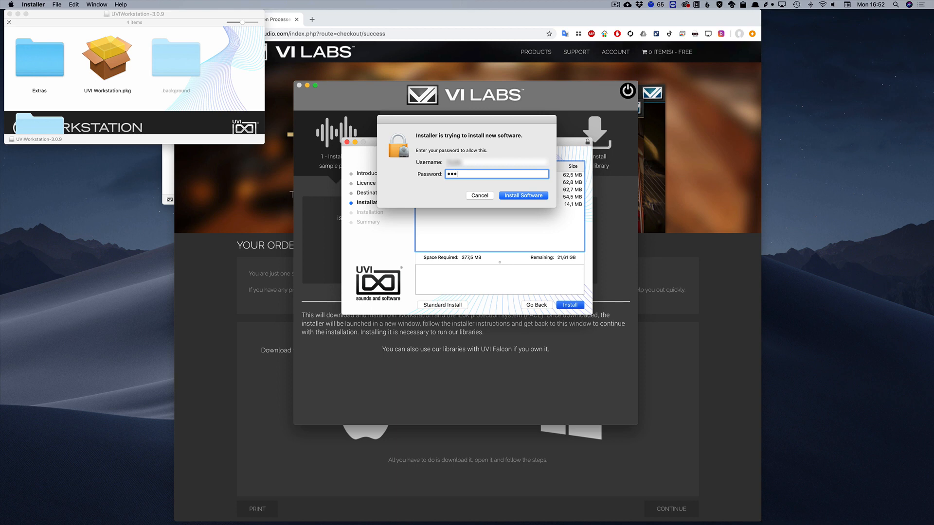
pyautogui.click(523, 195)
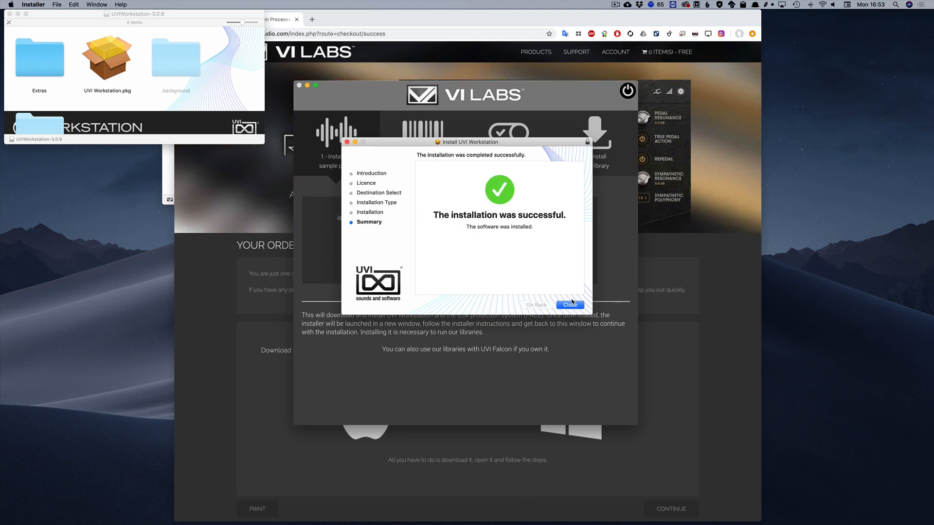
pyautogui.click(570, 305)
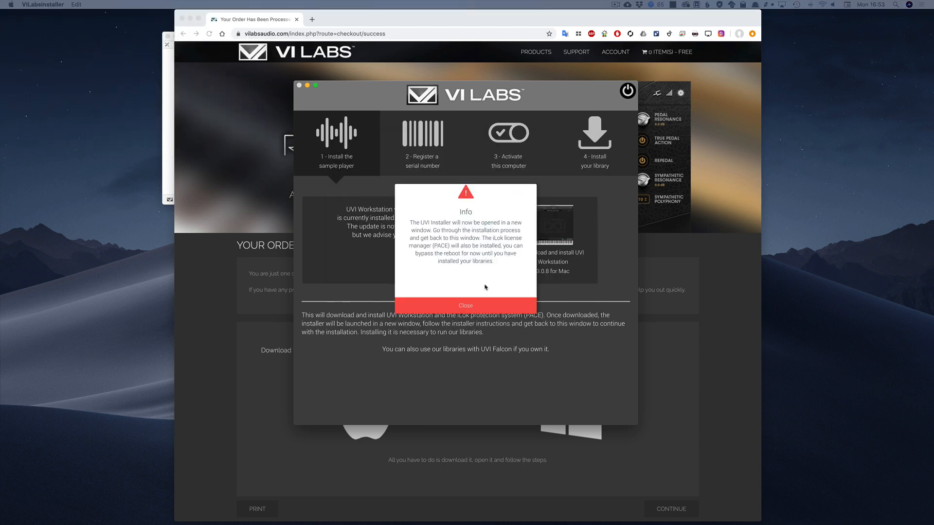
# Dismiss the install notice, go to serial registration, and authorize the listed serial.
pyautogui.click(465, 306)
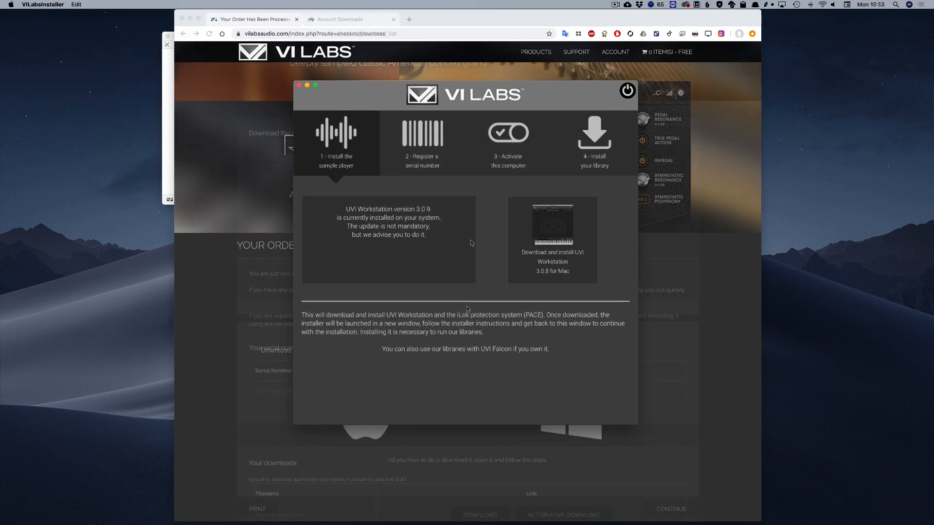
pyautogui.click(422, 143)
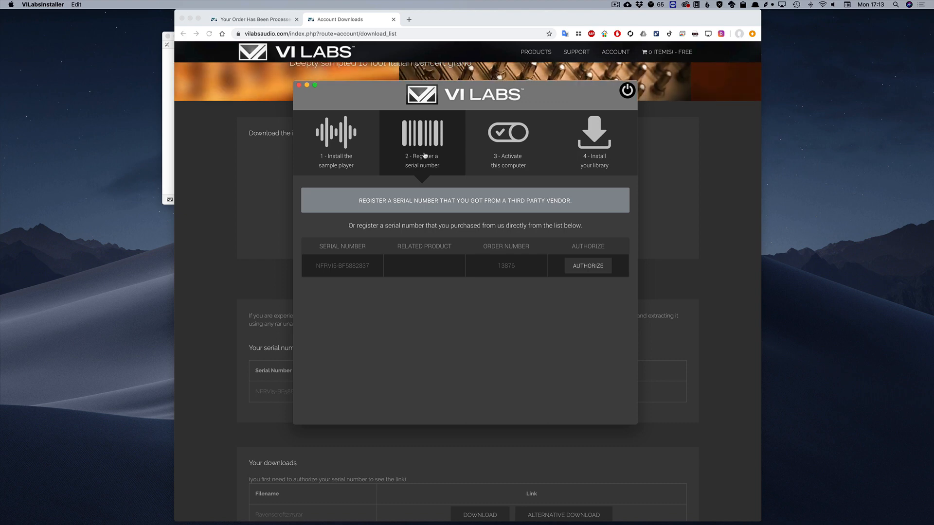
pyautogui.moveTo(485, 291)
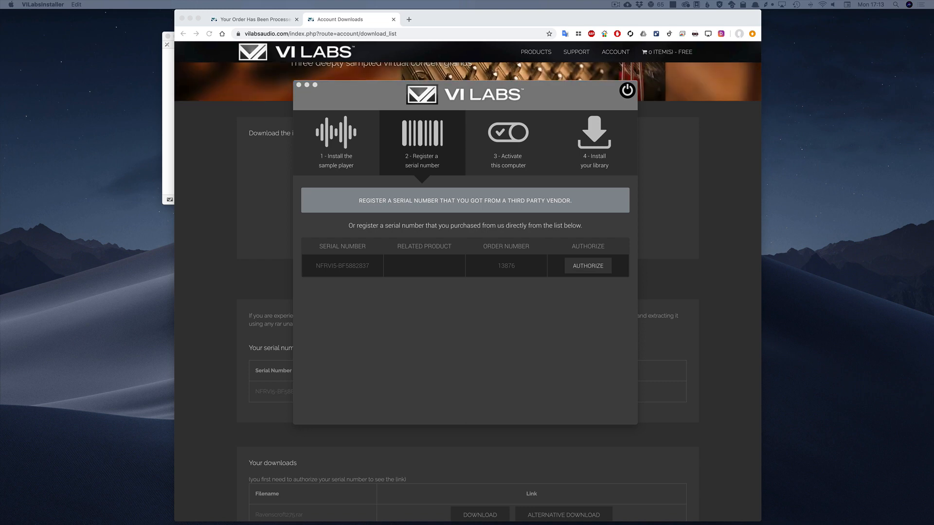
pyautogui.click(587, 266)
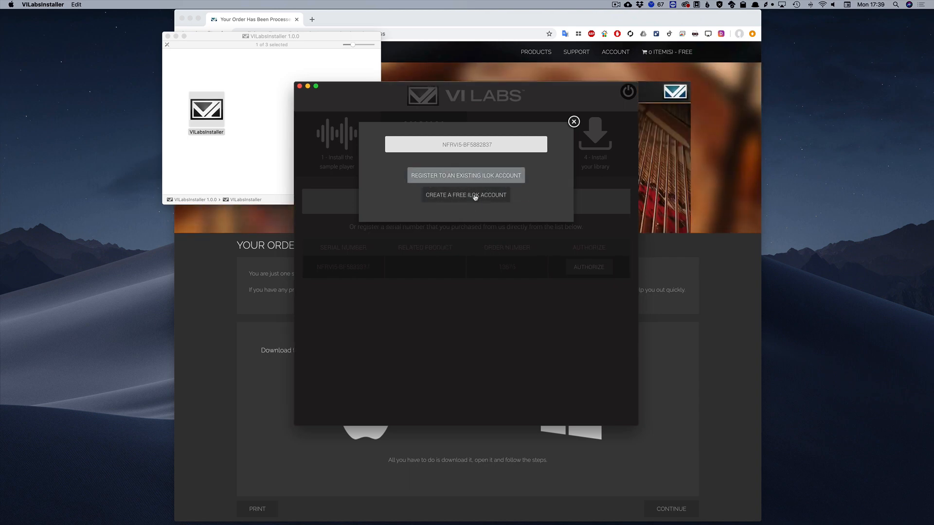
# Submit a free iLok account form with User ID 'vilabs' and the vilabsaudio email.
pyautogui.click(466, 195)
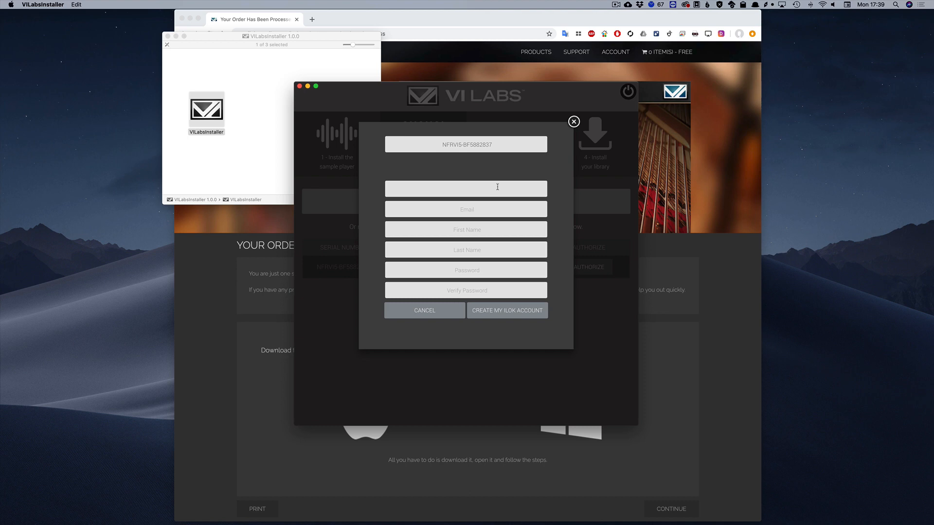
pyautogui.write('vilabsilok')
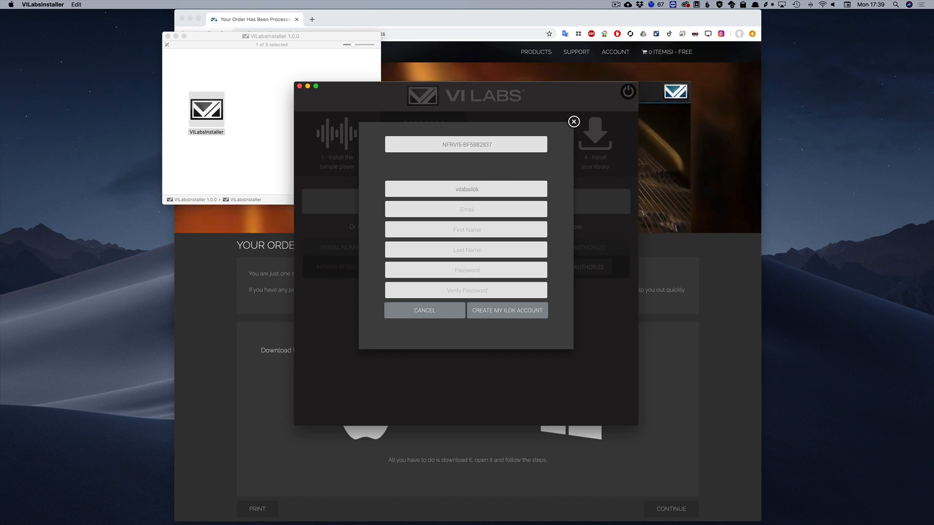
pyautogui.click(466, 209)
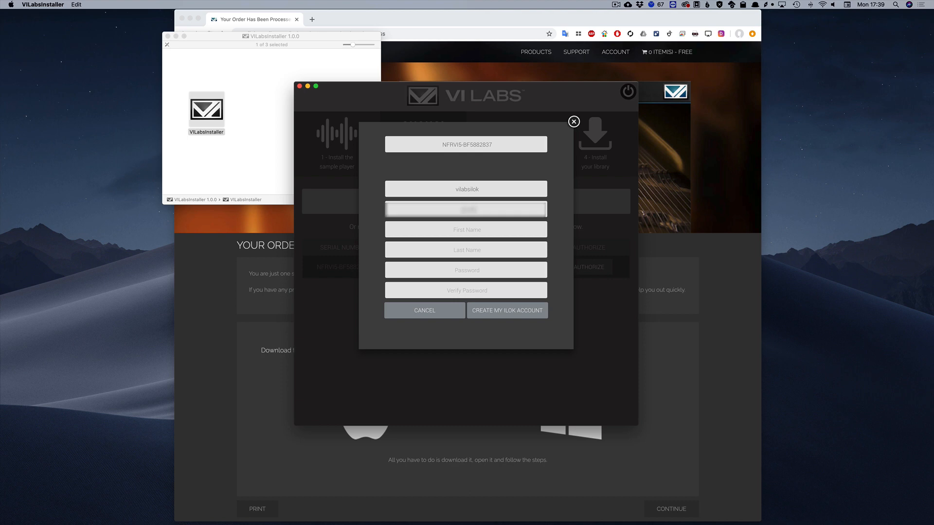
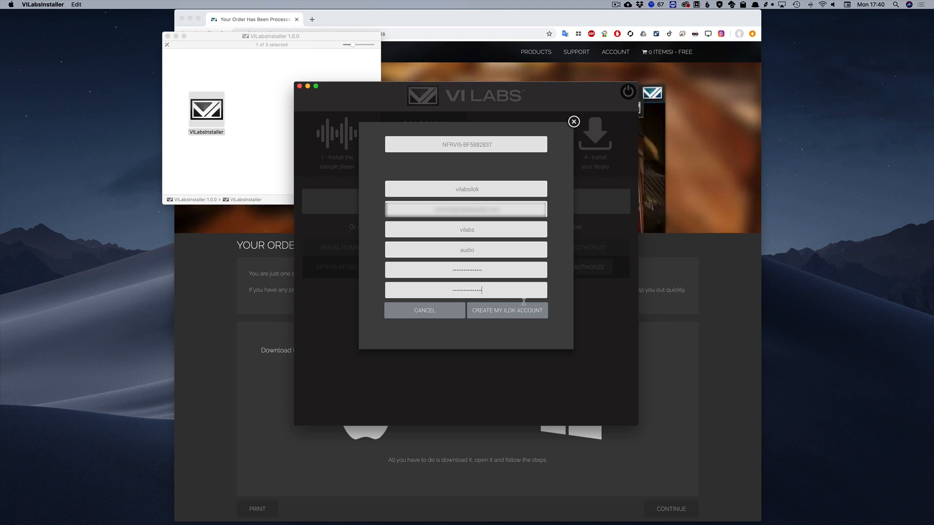
pyautogui.click(506, 311)
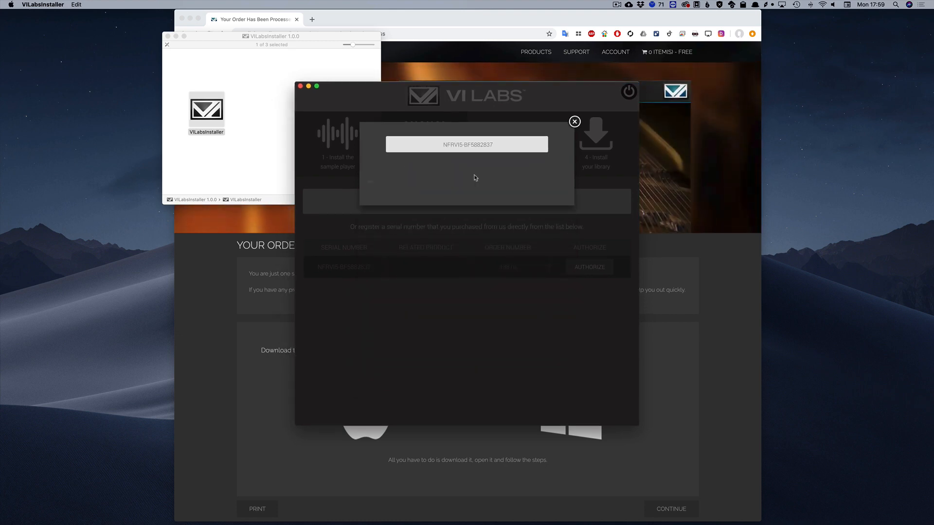
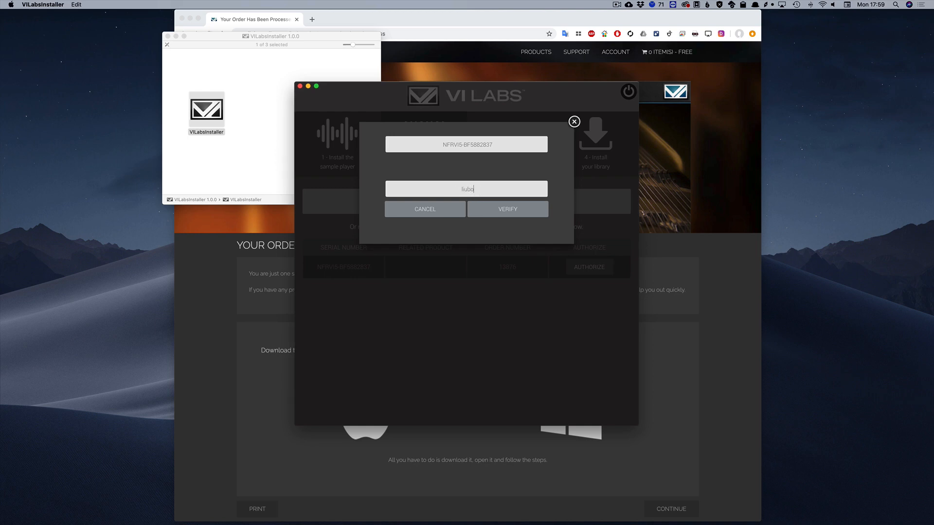
# Correct the iLok ID to 'vilabsilok' and verify it to show the account details.
pyautogui.click(506, 210)
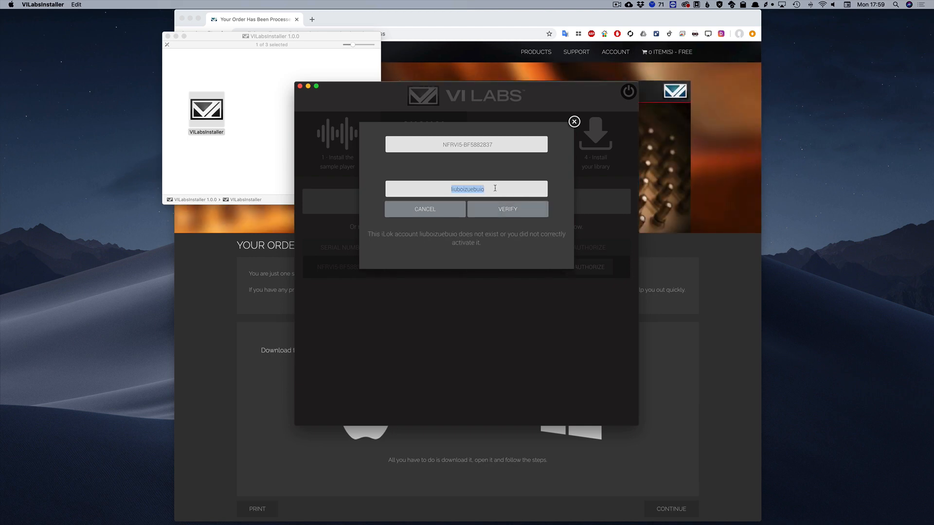
pyautogui.write('vilabs')
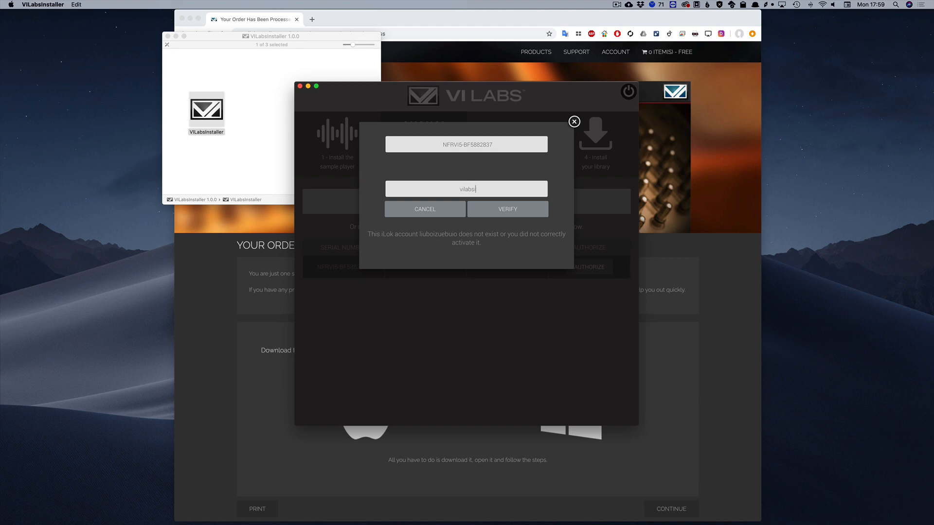
pyautogui.write('ilok')
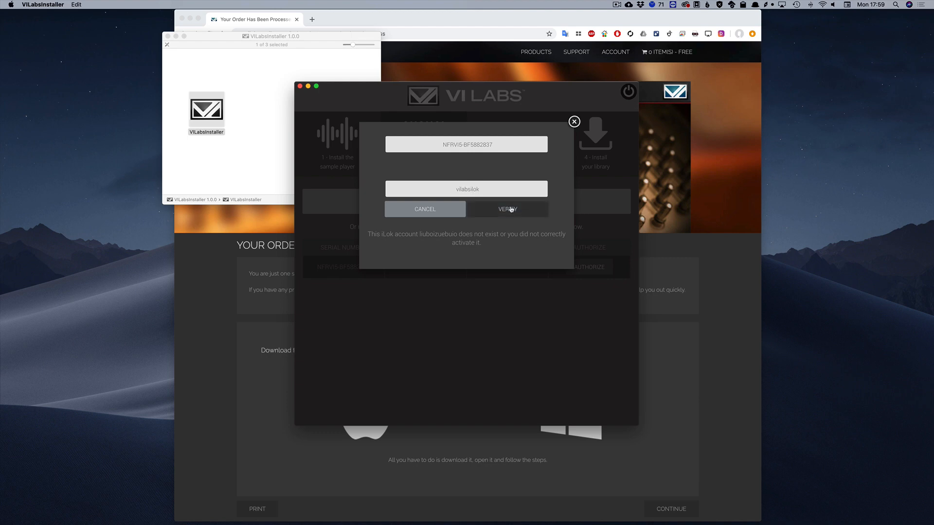
pyautogui.click(506, 209)
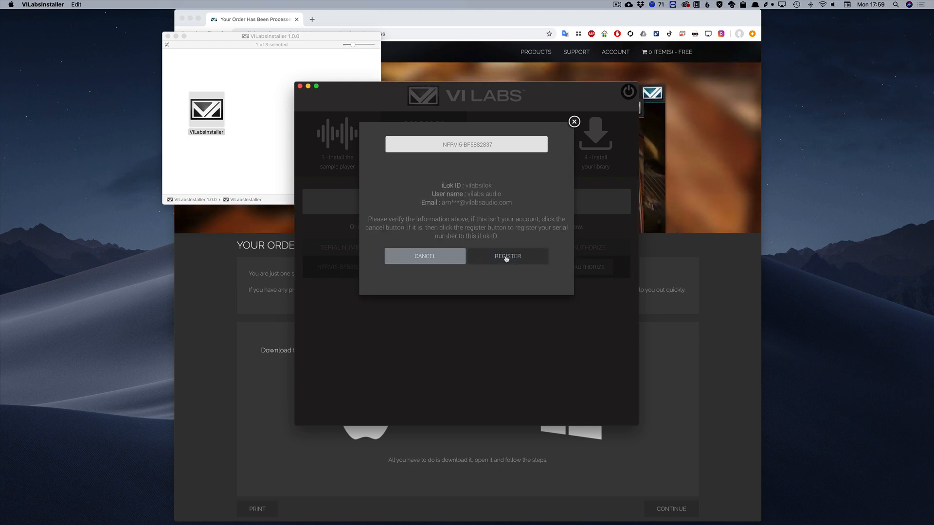
# Register the serial to vilabsilok and dismiss the success message.
pyautogui.click(507, 257)
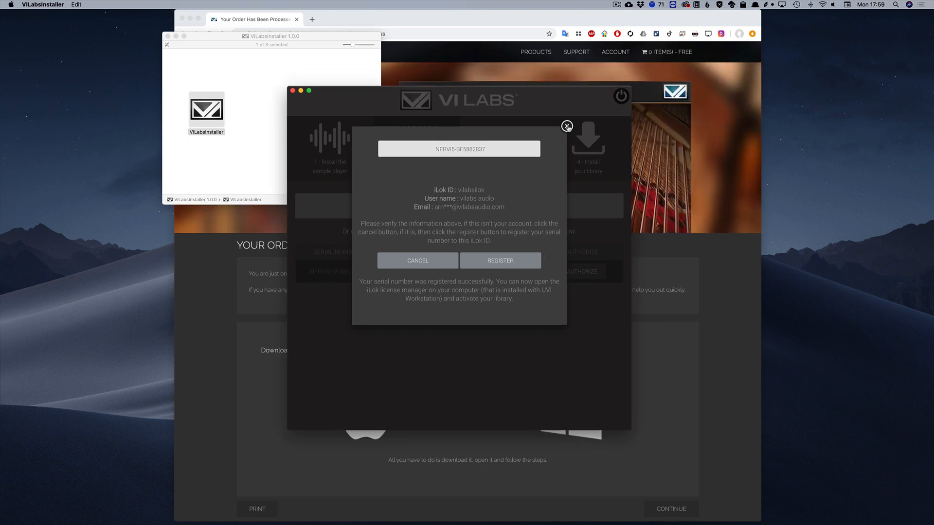
pyautogui.moveTo(566, 126)
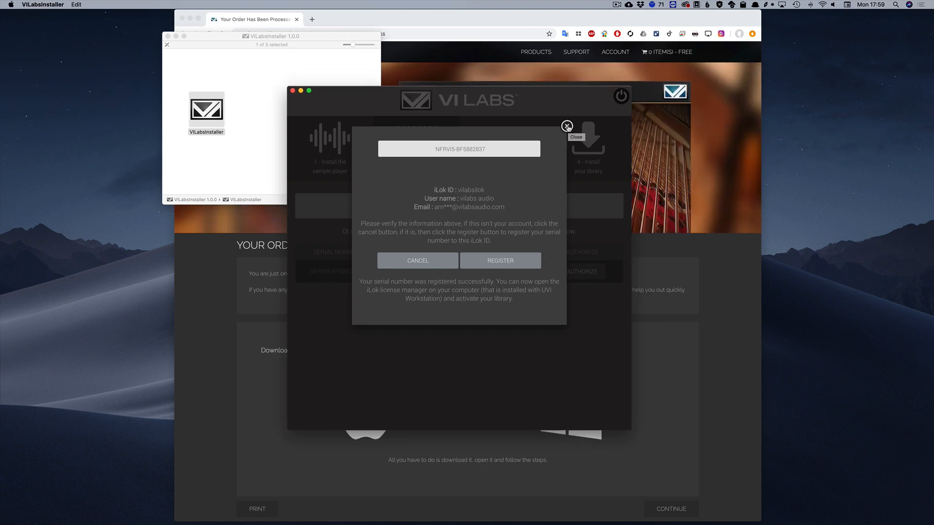
pyautogui.click(566, 127)
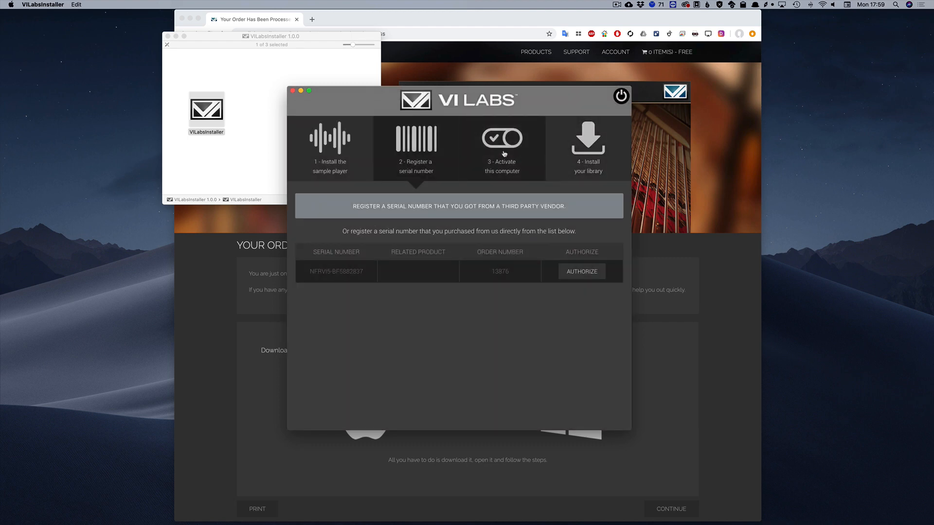
# Go to step 3, 'Activate this computer', and launch the iLok License Manager.
pyautogui.click(501, 149)
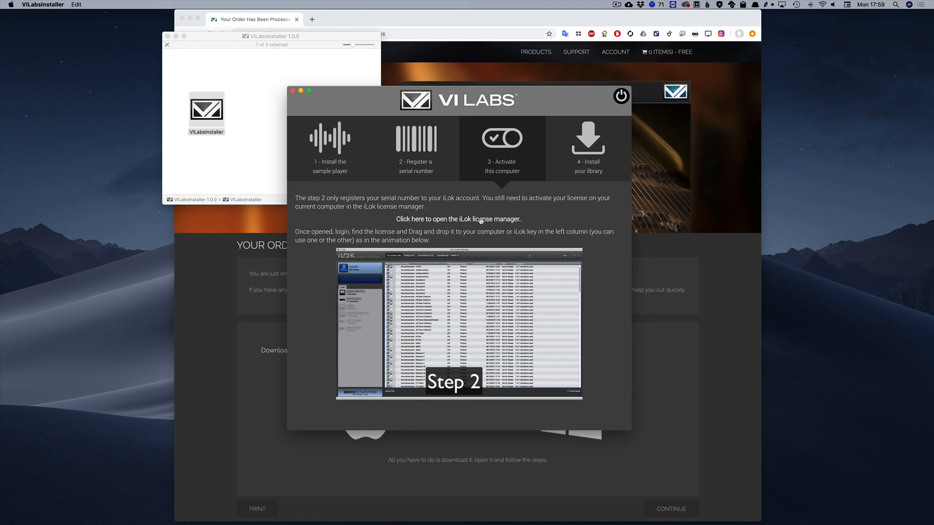
pyautogui.click(457, 219)
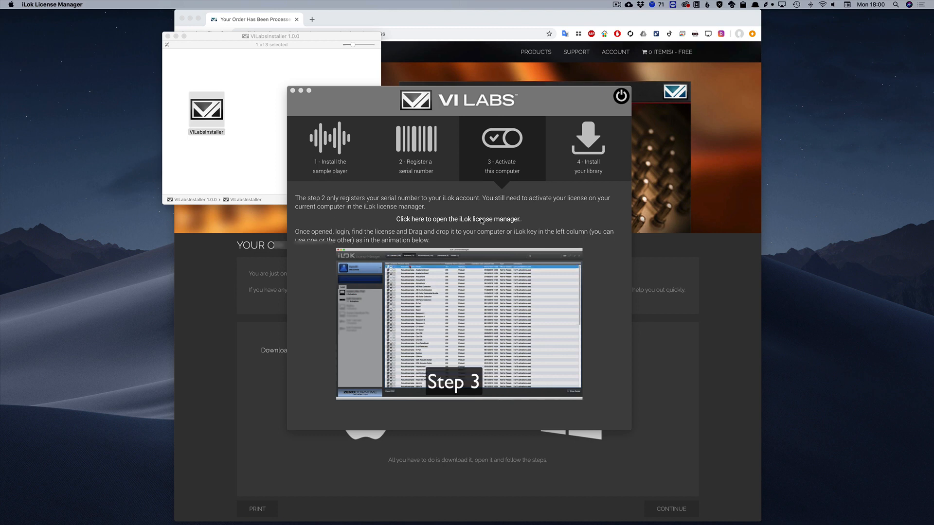
# Sign in to iLok License Manager as user 'vilabsilok' with its password.
pyautogui.click(458, 218)
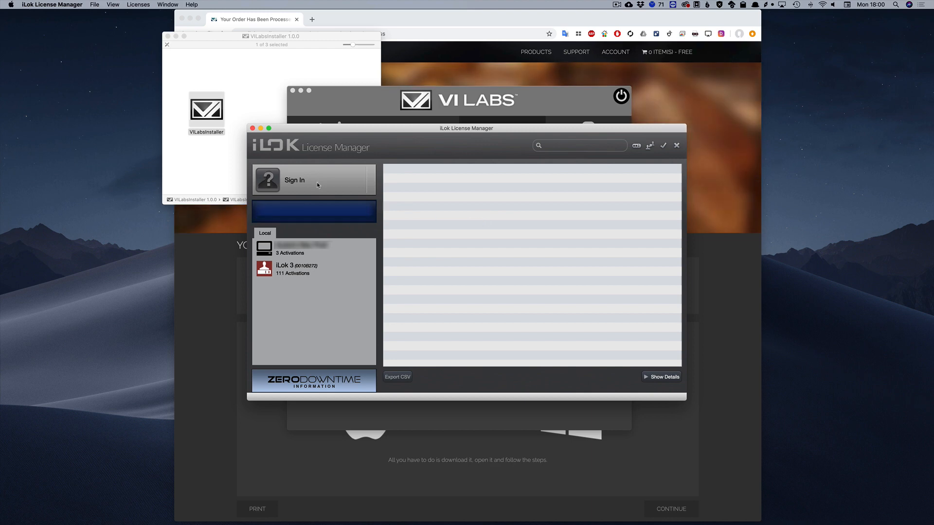
pyautogui.click(295, 180)
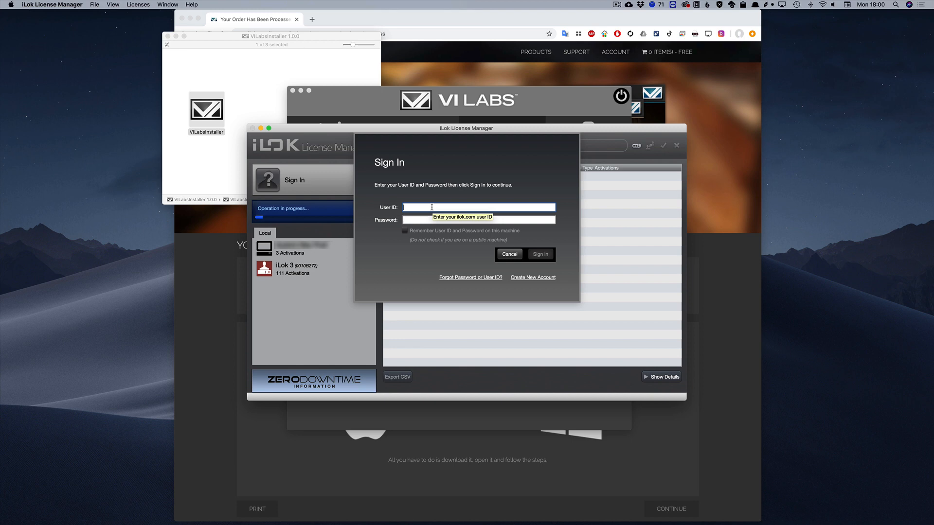
pyautogui.write('vilabsilok')
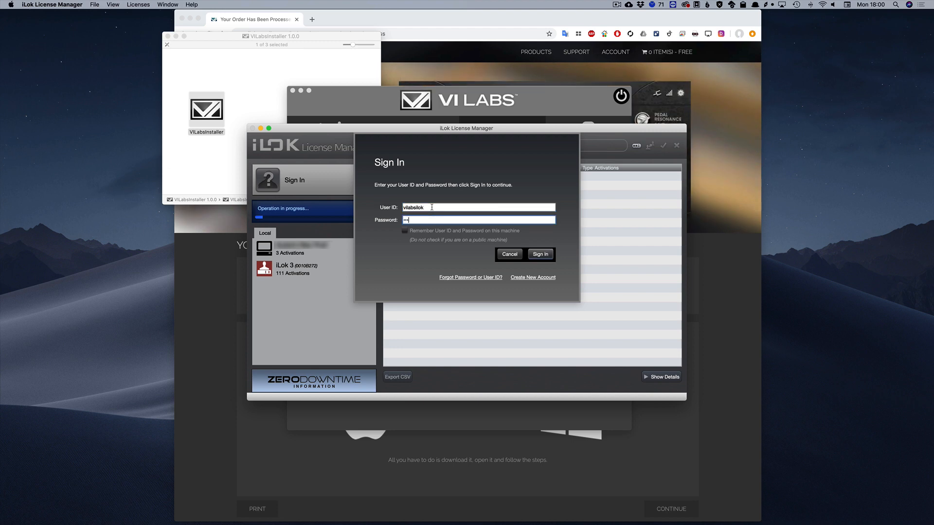
pyautogui.write('password')
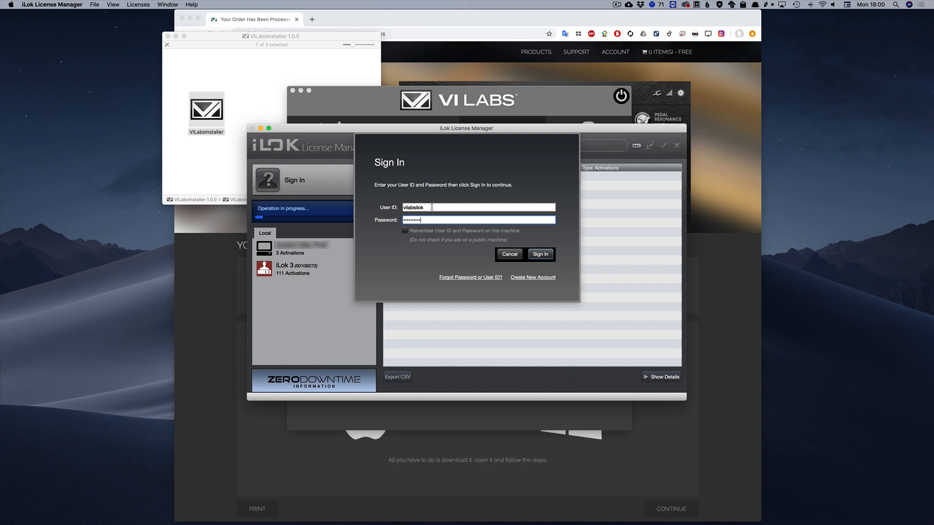
pyautogui.click(539, 254)
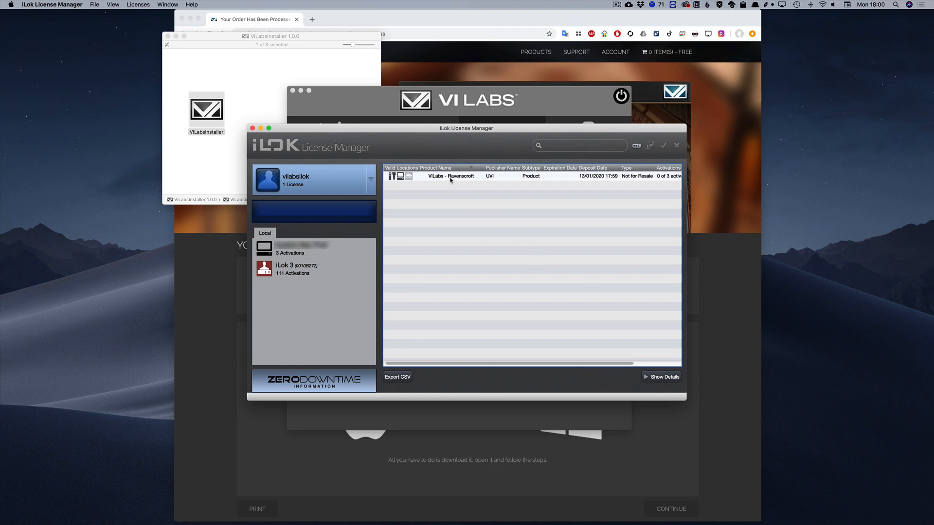
# Activate the VI Labs Ravenscroft license on this computer and acknowledge the success message.
pyautogui.click(453, 176)
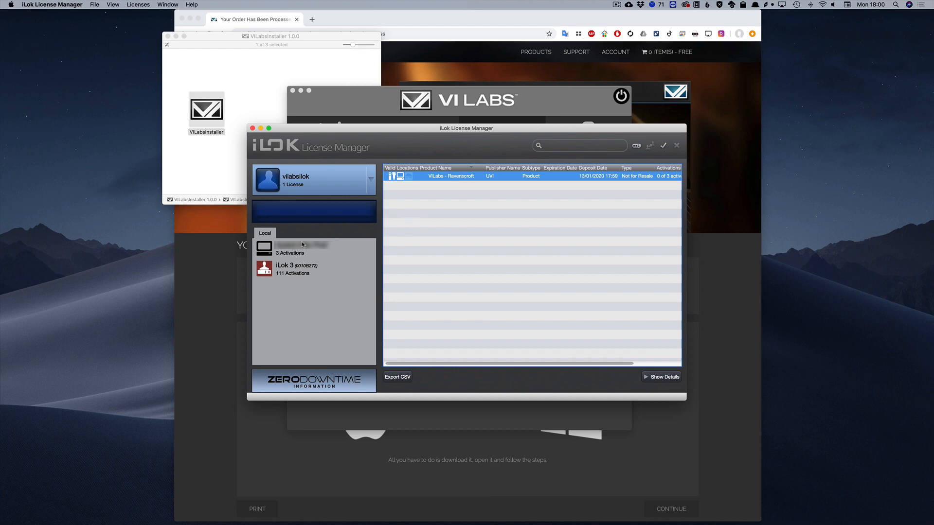
pyautogui.moveTo(292, 271)
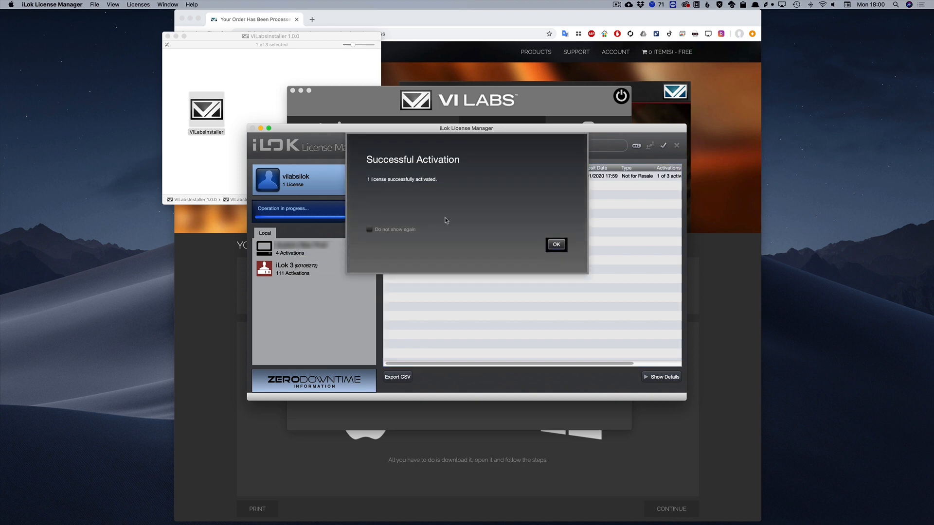
pyautogui.click(555, 245)
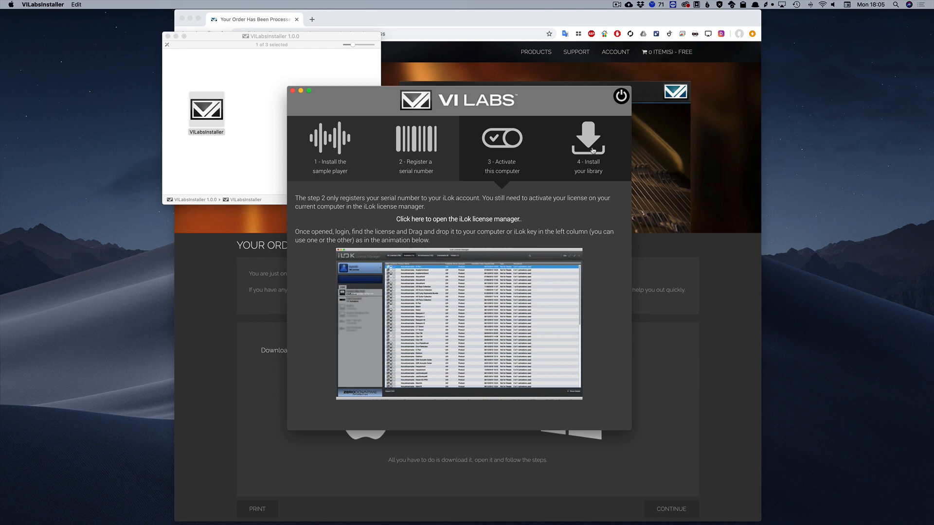
# From the 'Install your library' downloads list, start installing Ravenscroft275.rar.
pyautogui.click(587, 147)
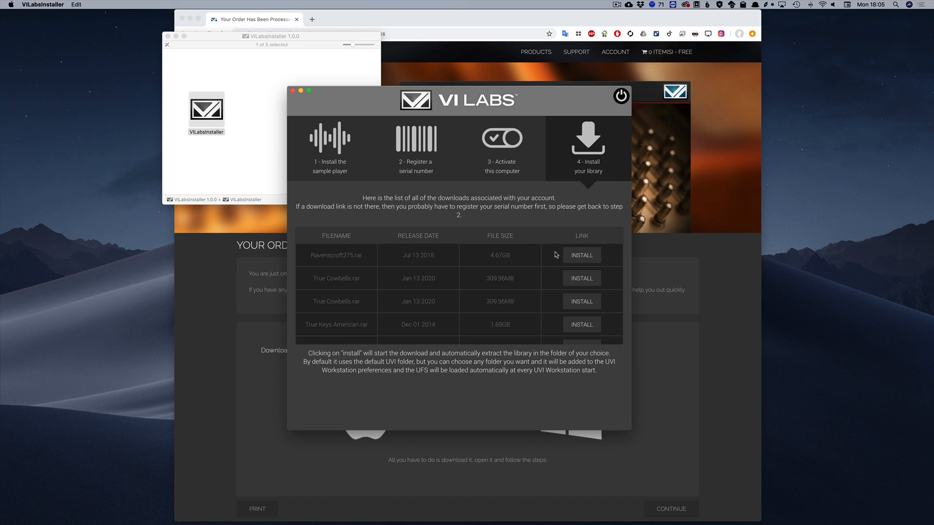
pyautogui.scroll(-3)
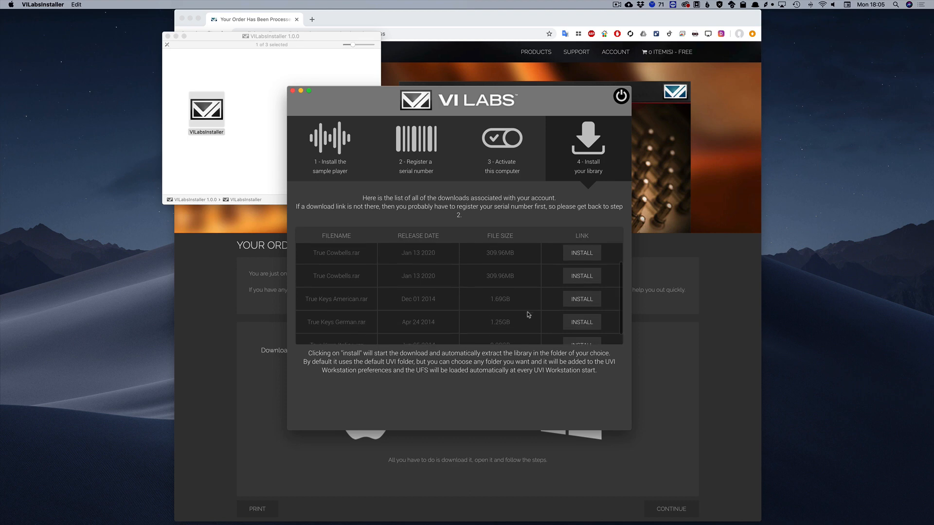
pyautogui.scroll(-3)
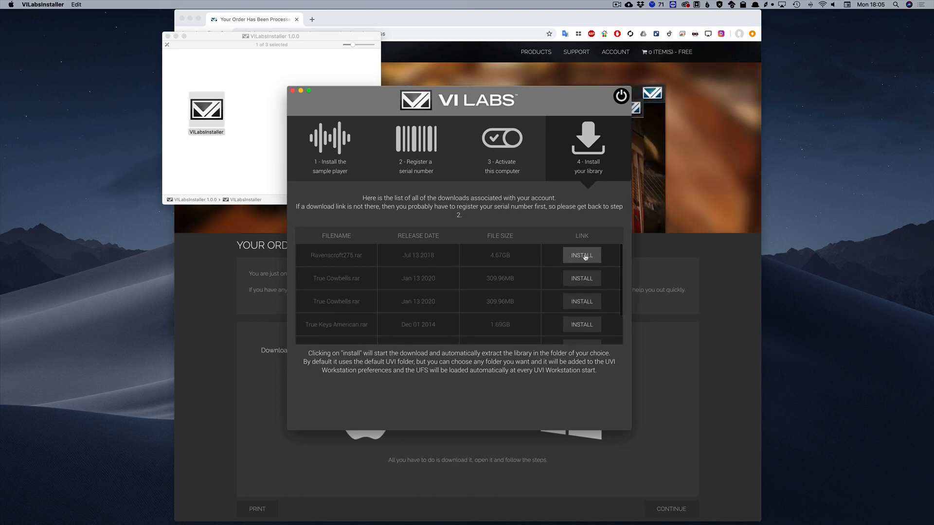
pyautogui.click(581, 255)
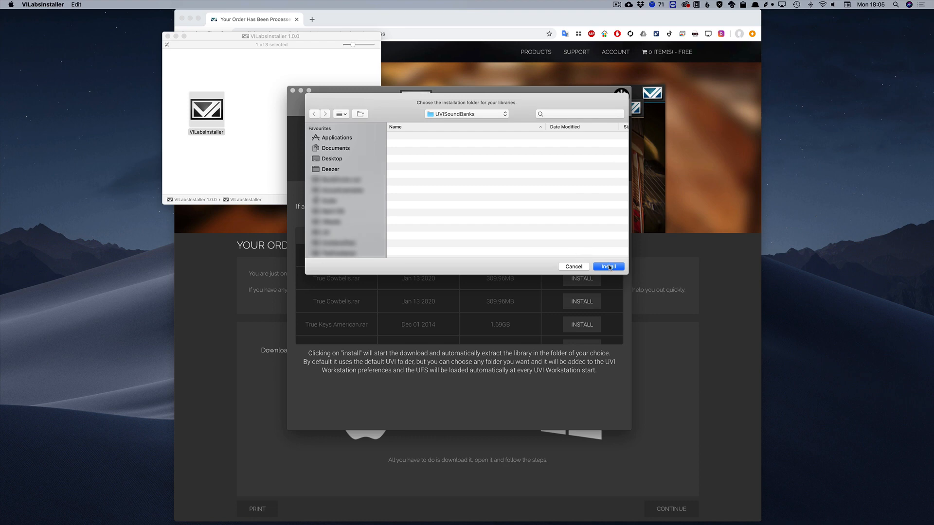
# Install the Ravenscroft275 library into the UVISoundBanks folder.
pyautogui.click(466, 114)
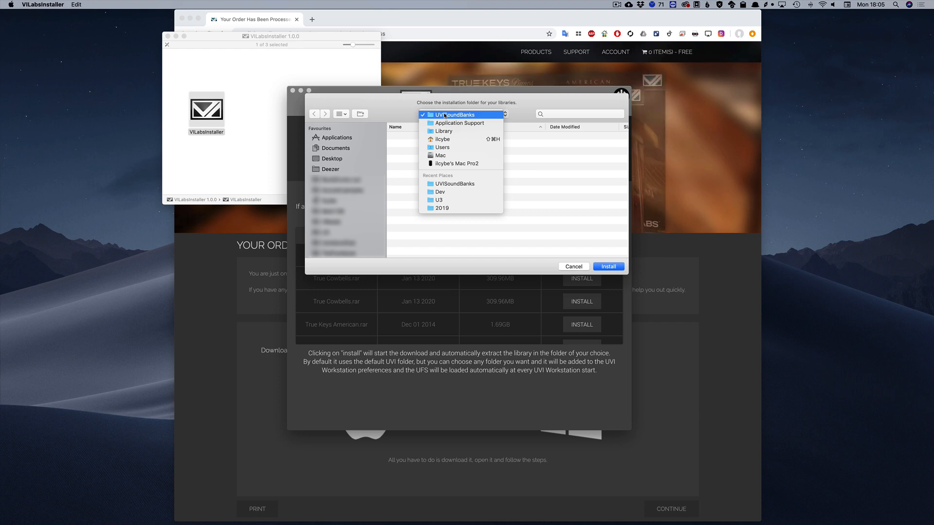
pyautogui.click(459, 115)
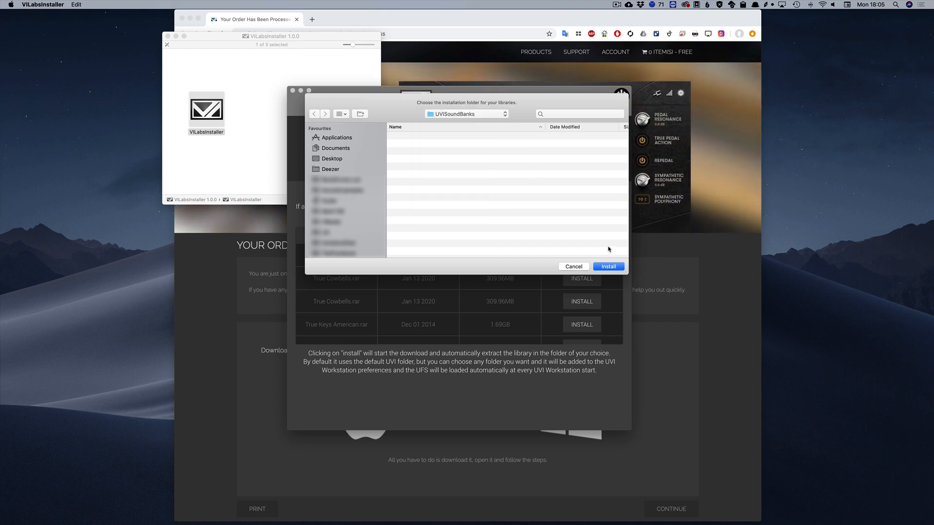
pyautogui.click(607, 266)
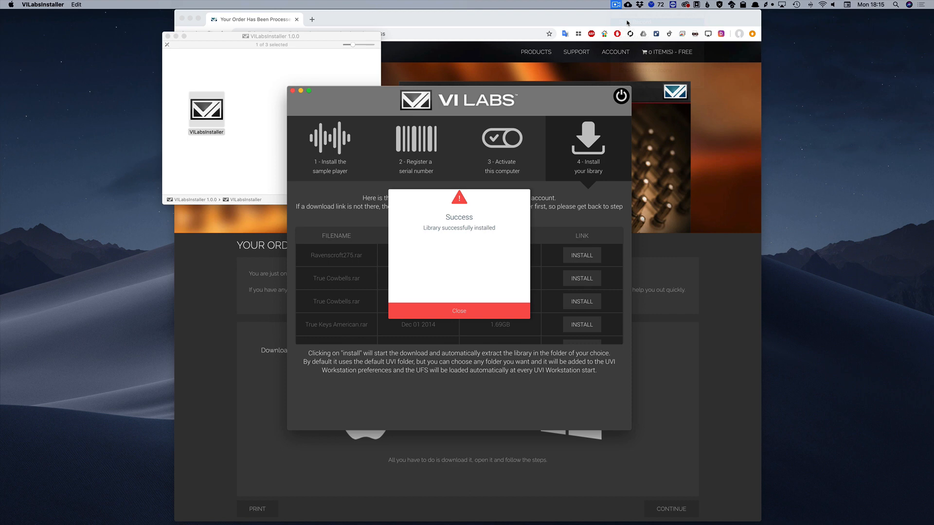
# Dismiss the installation success message and launch UVI Workstation.
pyautogui.click(459, 310)
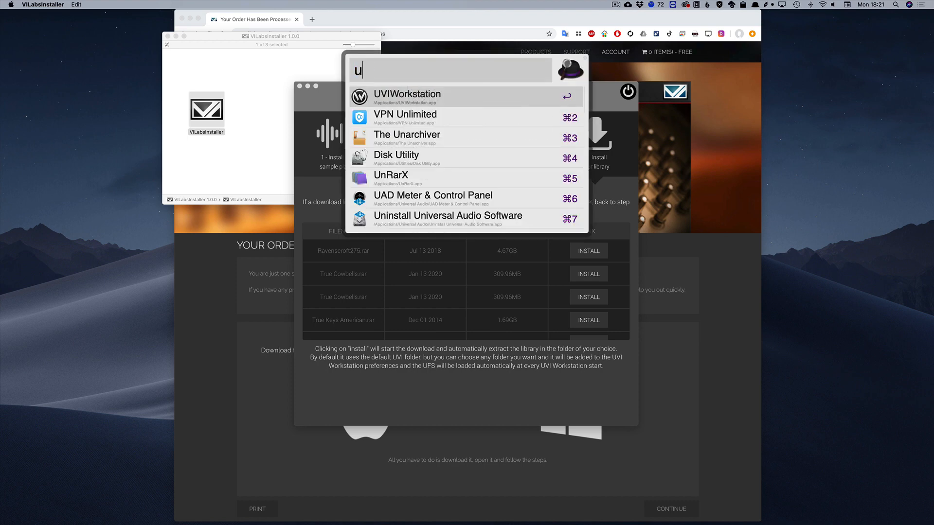
pyautogui.press('Escape')
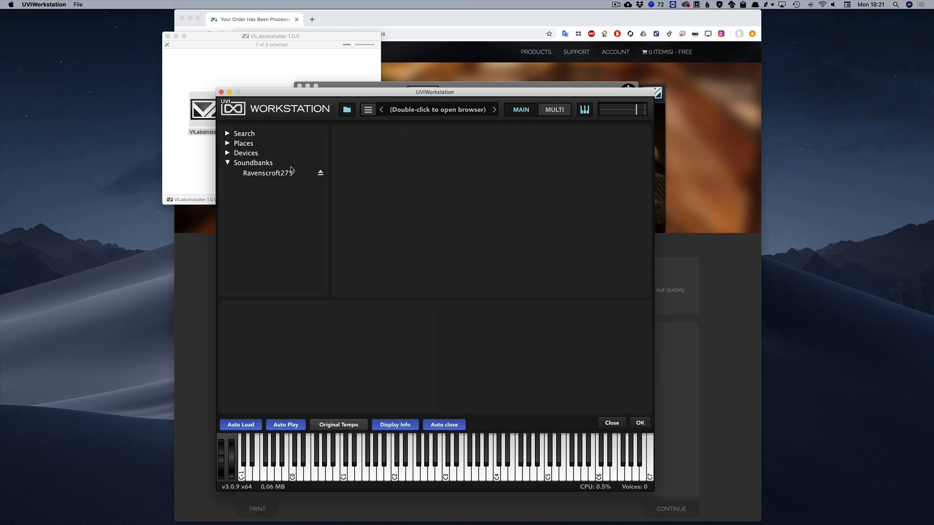
# Select Ravenscroft275 under Soundbanks to show its five presets and description.
pyautogui.click(268, 173)
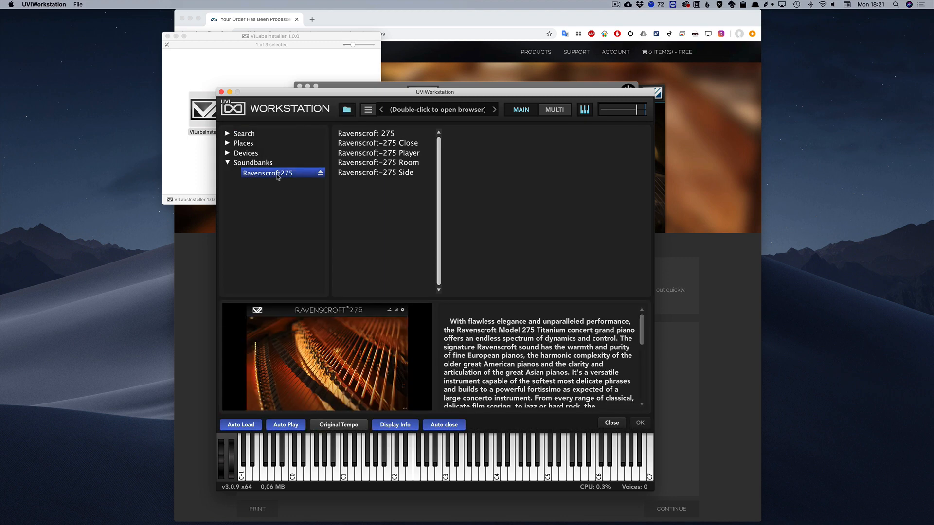